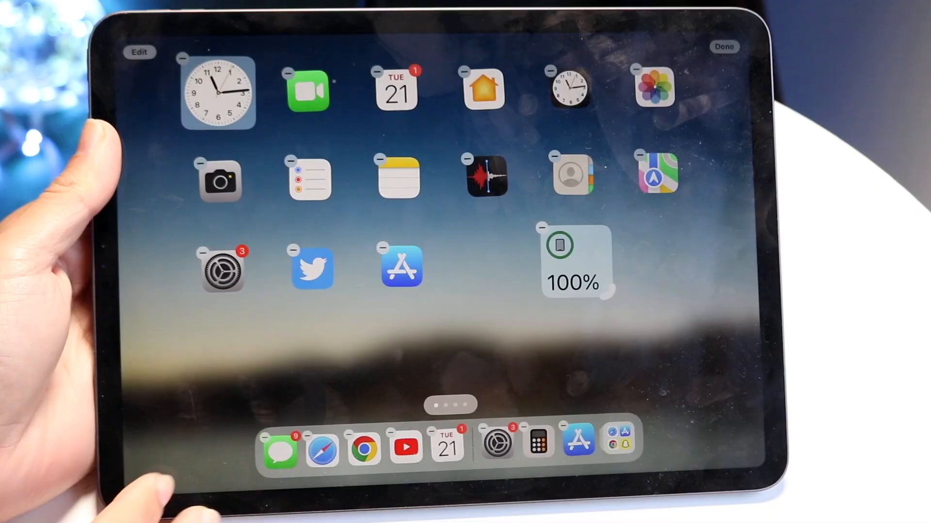
# Exit Home Screen edit mode so the icons stop jiggling.
pyautogui.click(217, 92)
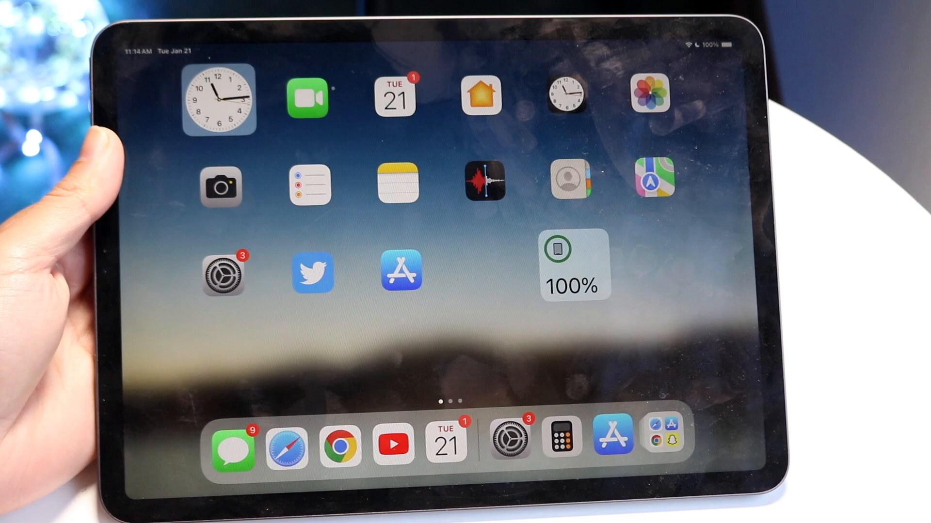
pyautogui.hscroll(-3)
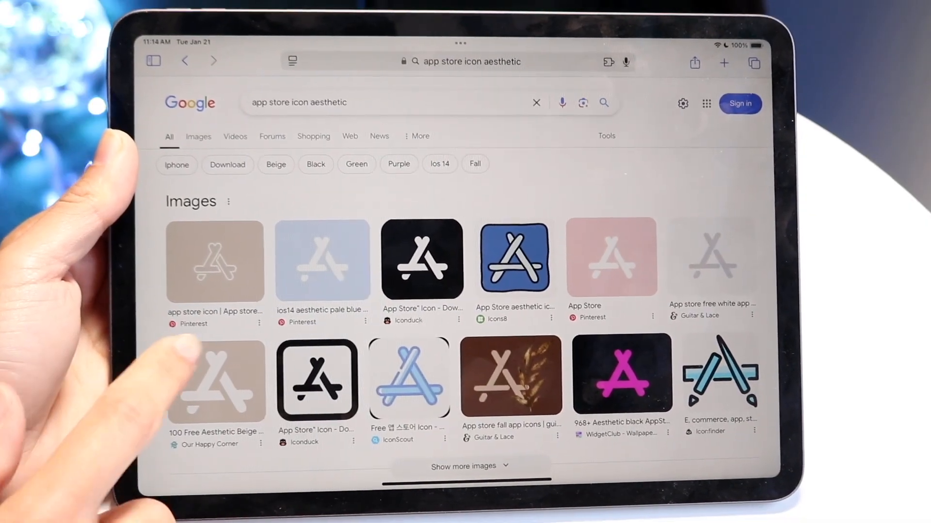
# Open a beige App Store icon from the Google image results.
pyautogui.click(218, 383)
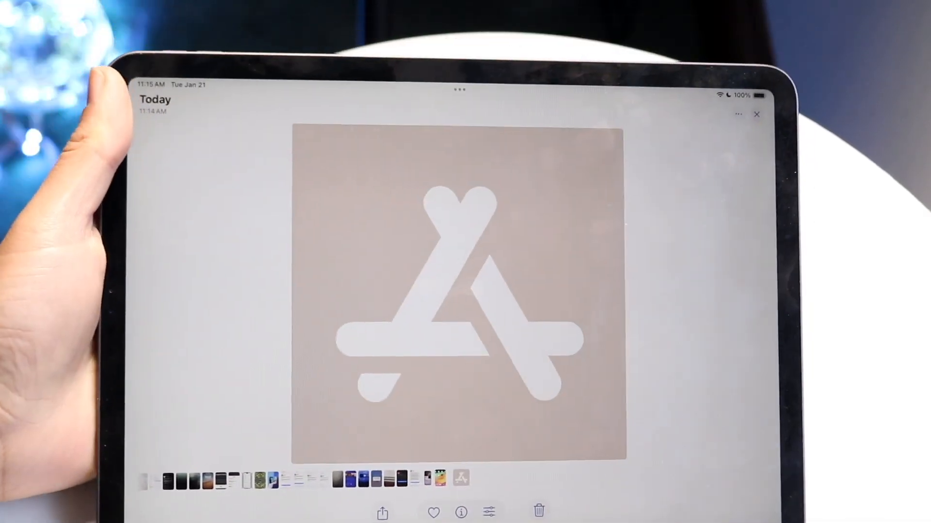
# View the saved beige App Store icon full size in Photos.
pyautogui.click(756, 114)
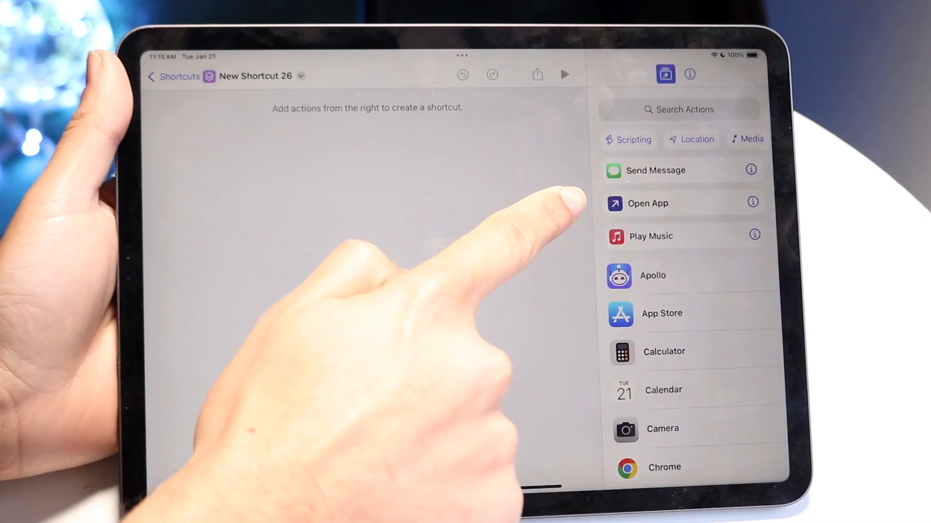
pyautogui.moveTo(535, 320)
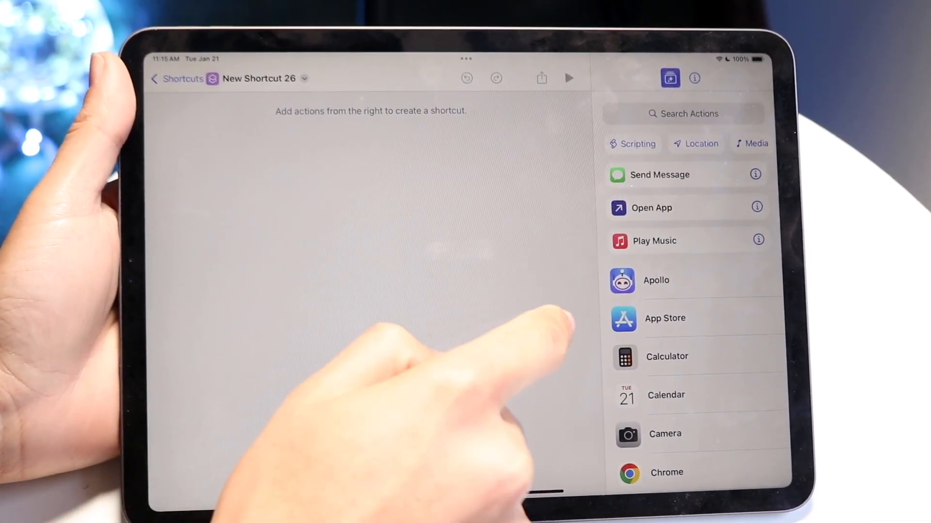
# Add an Open App action to the new shortcut.
pyautogui.click(654, 207)
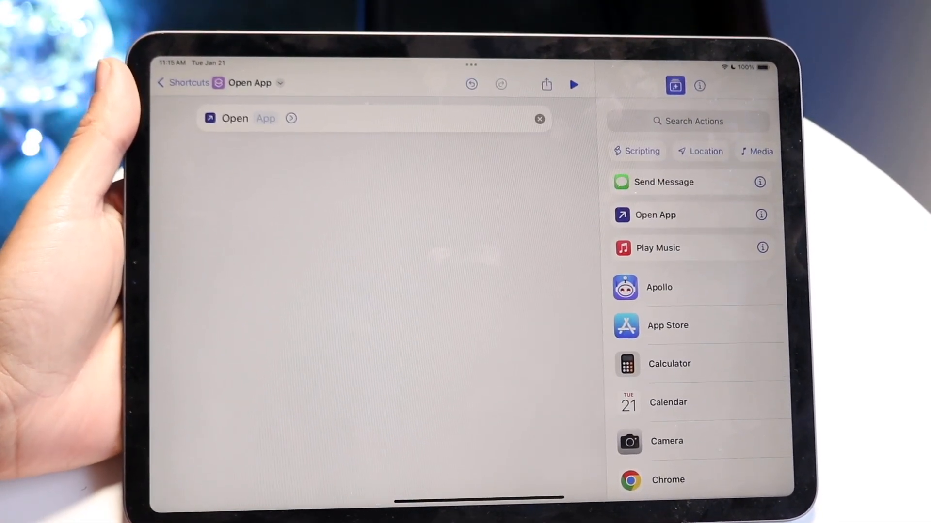
pyautogui.click(266, 118)
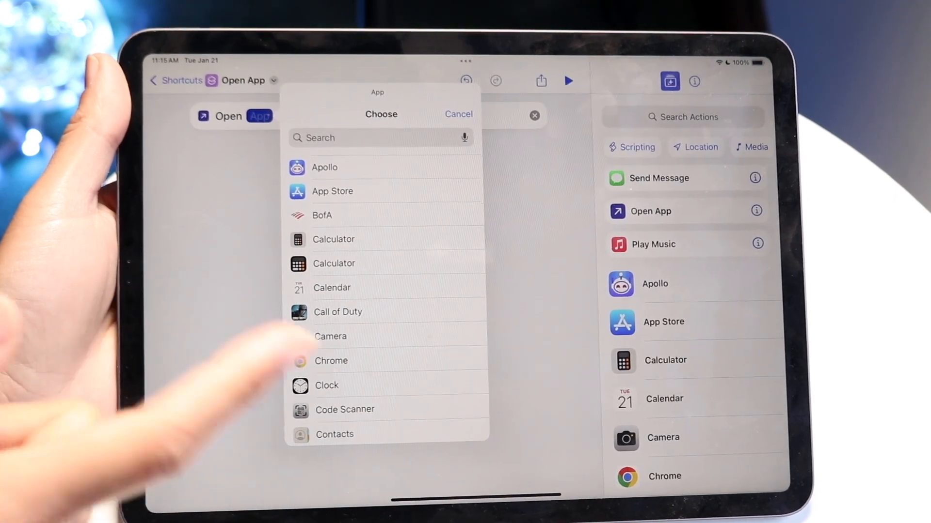
# Pick App Store as the app the Open App action opens.
pyautogui.click(333, 190)
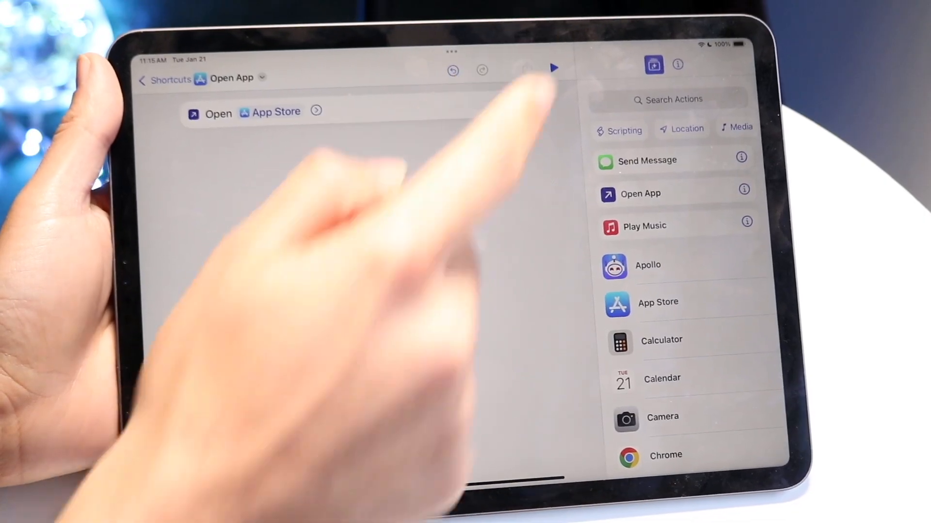
# Choose Add to Home Screen from the shortcut's Share menu.
pyautogui.click(532, 73)
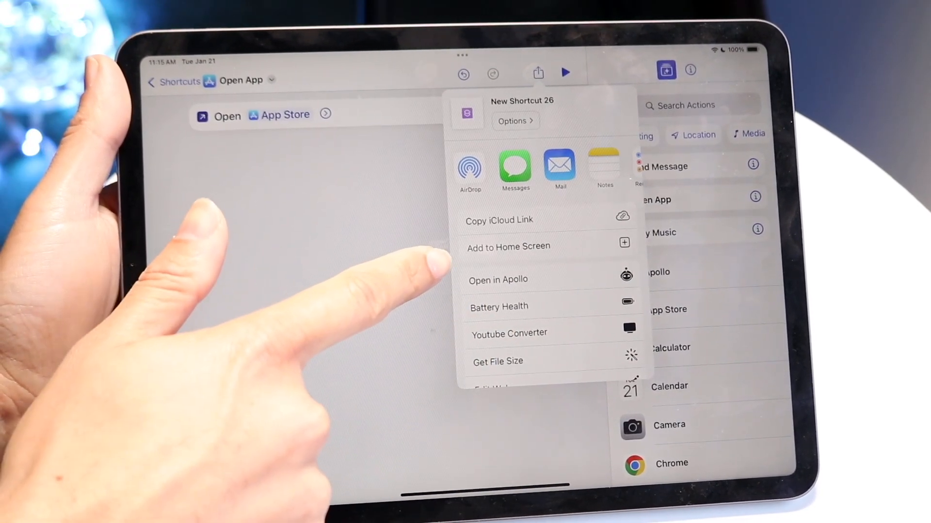
pyautogui.click(508, 246)
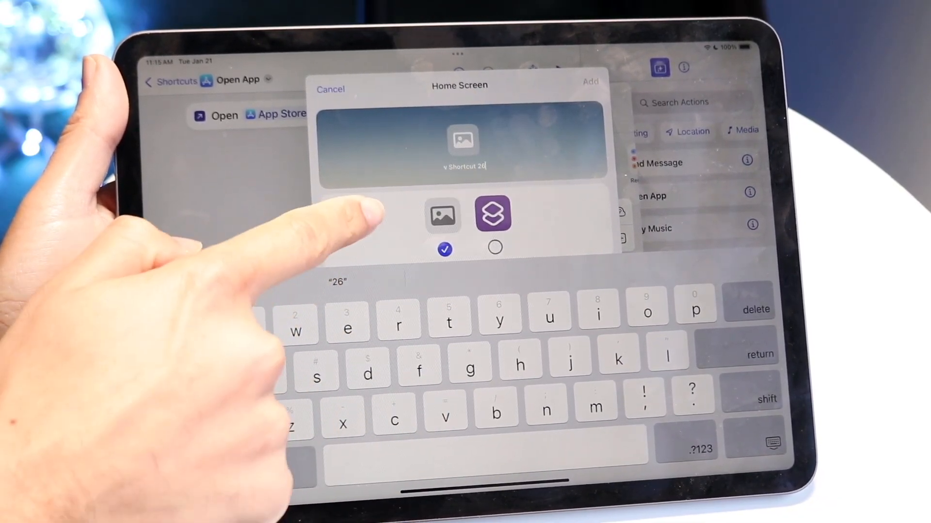
# Replace the placeholder icon with the saved beige App Store photo.
pyautogui.click(443, 216)
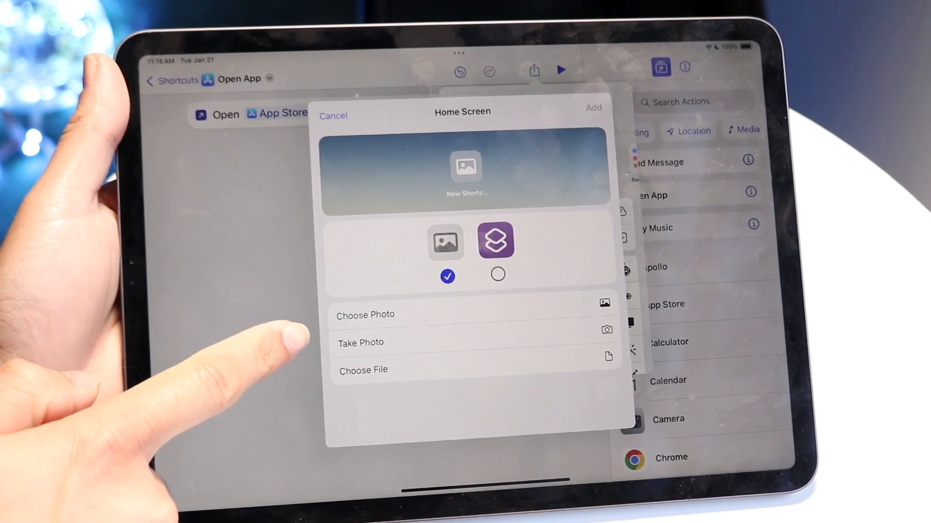
pyautogui.click(365, 314)
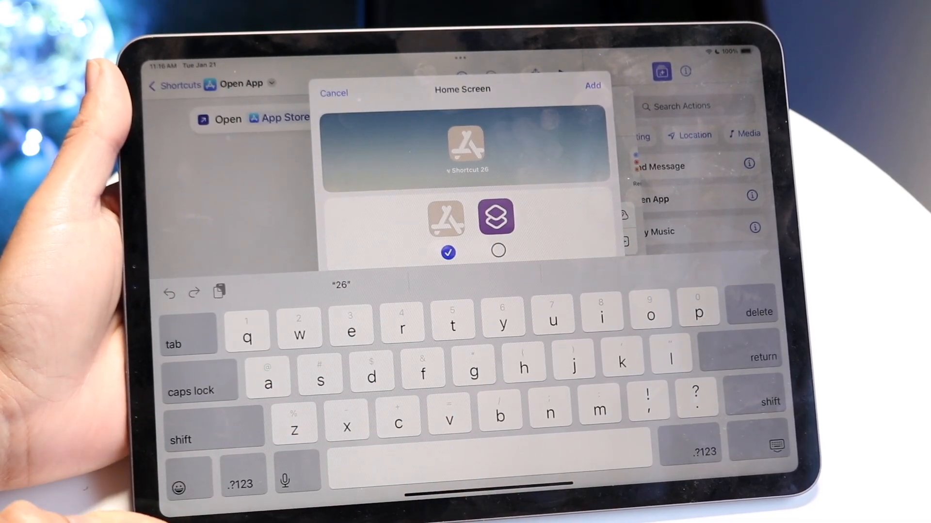
# Type the bookmark name 'App Sto' beneath the beige icon.
pyautogui.write('a')
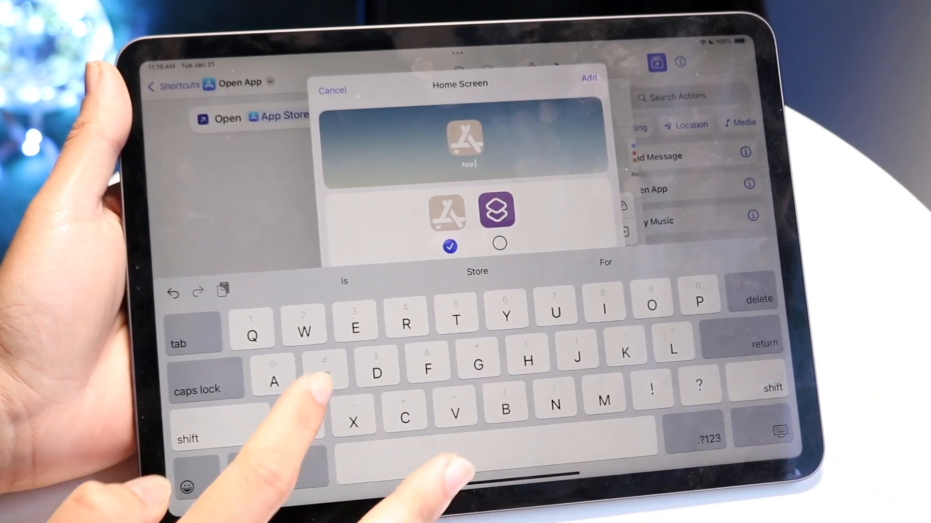
pyautogui.write('Sto')
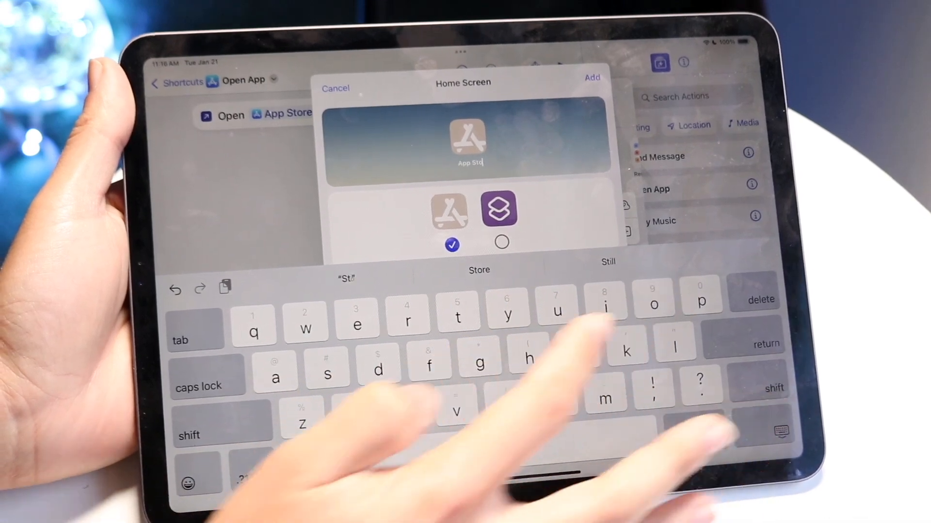